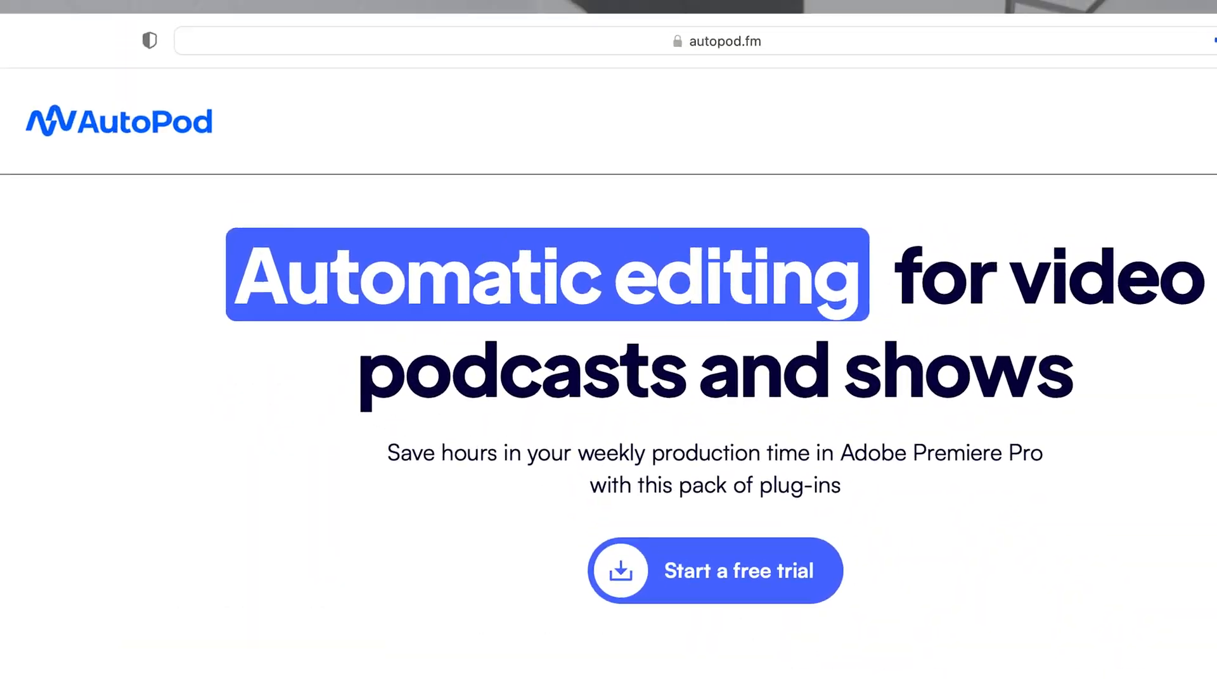
scroll("down", 3)
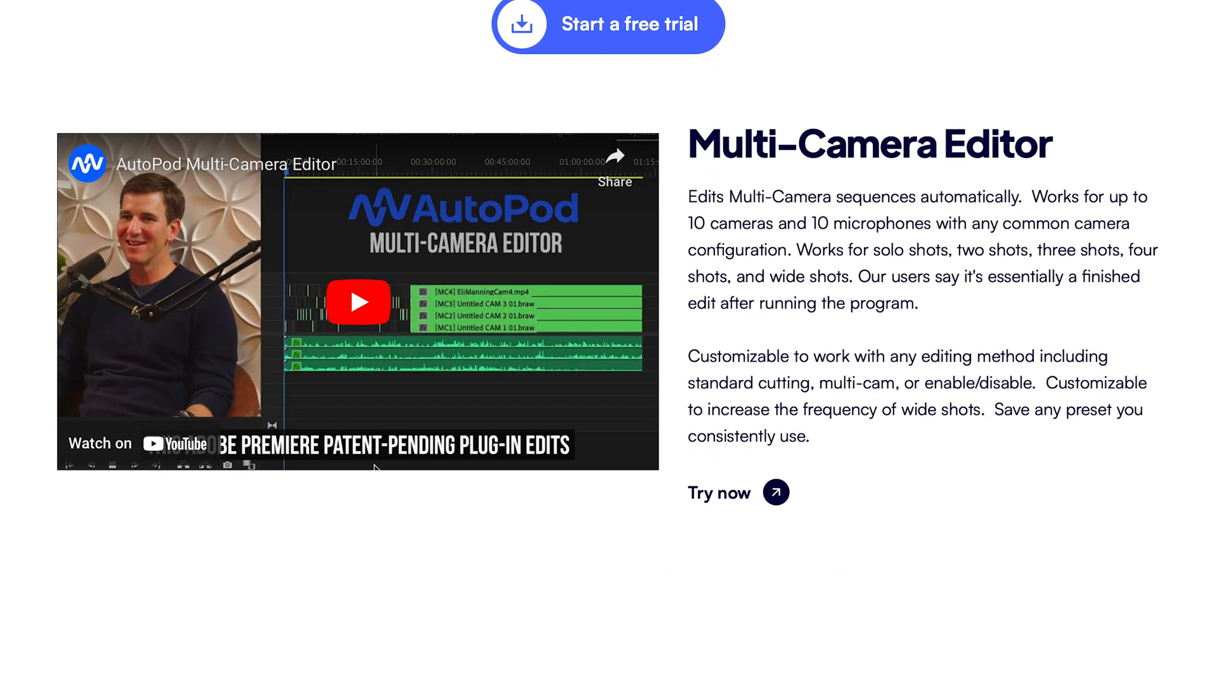